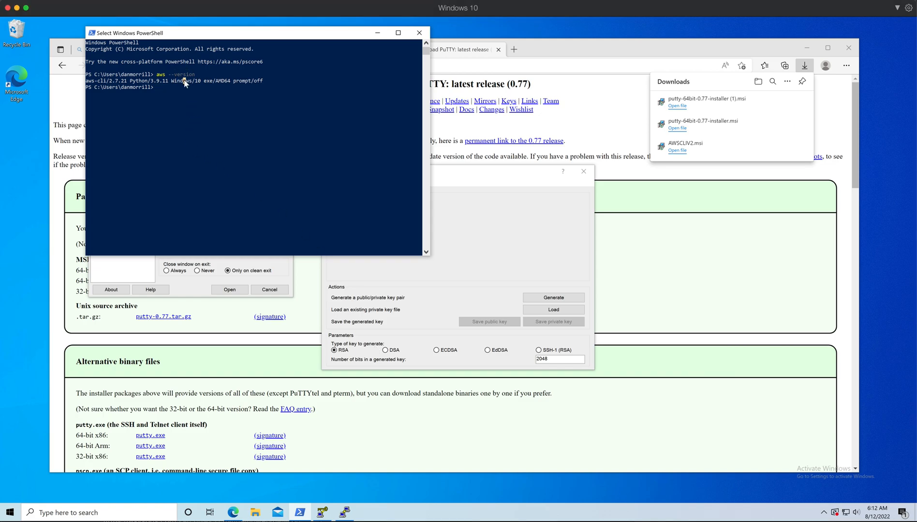
{"action": "mouse_move", "coordinate": [190, 93]}
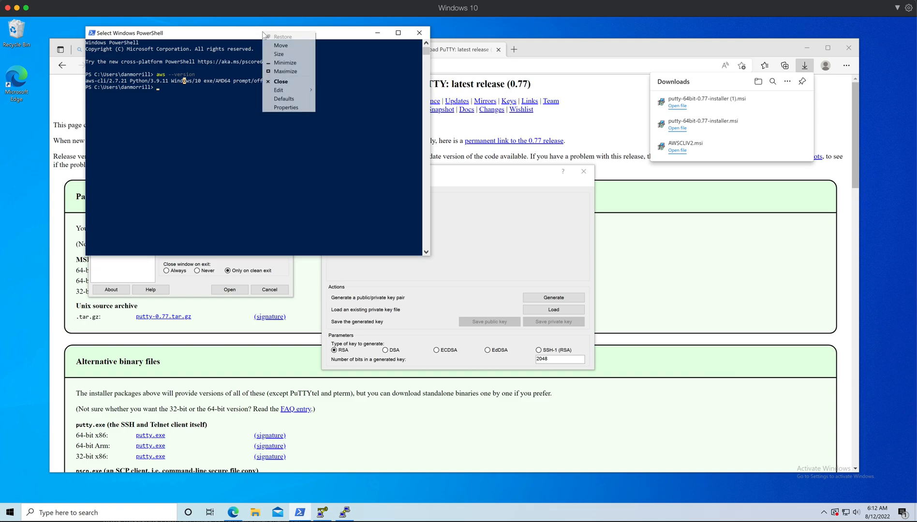
Set the console cursor size to Medium and review the Layout, Colors and Terminal settings
{"action": "left_click", "coordinate": [287, 108]}
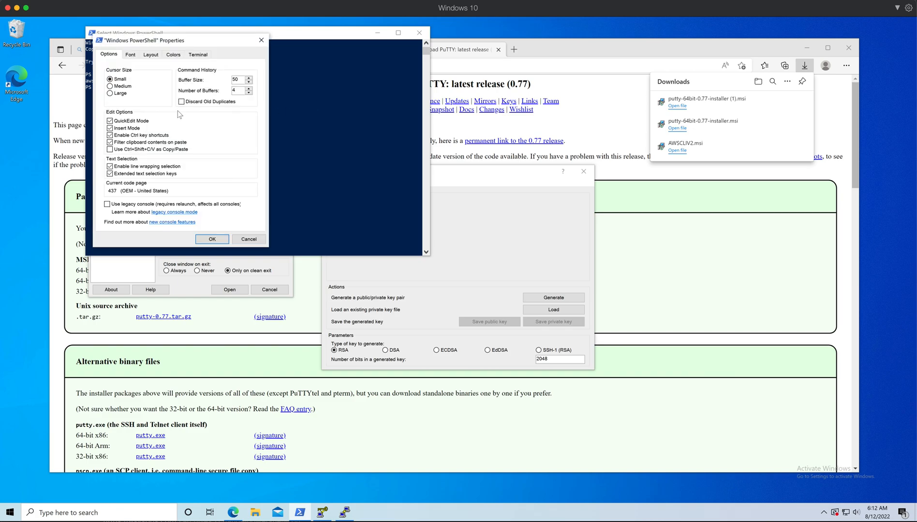
{"action": "left_click_drag", "start_coordinate": [143, 40], "coordinate": [194, 63]}
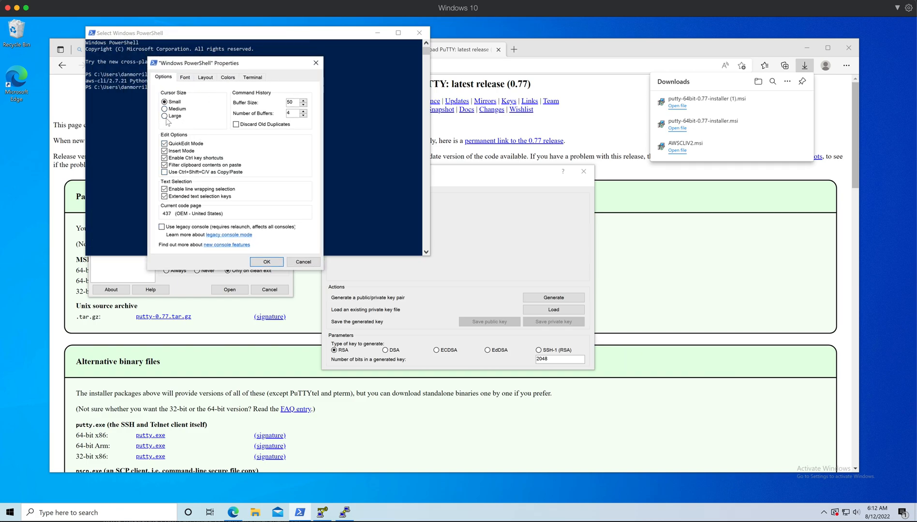
{"action": "left_click", "coordinate": [166, 108]}
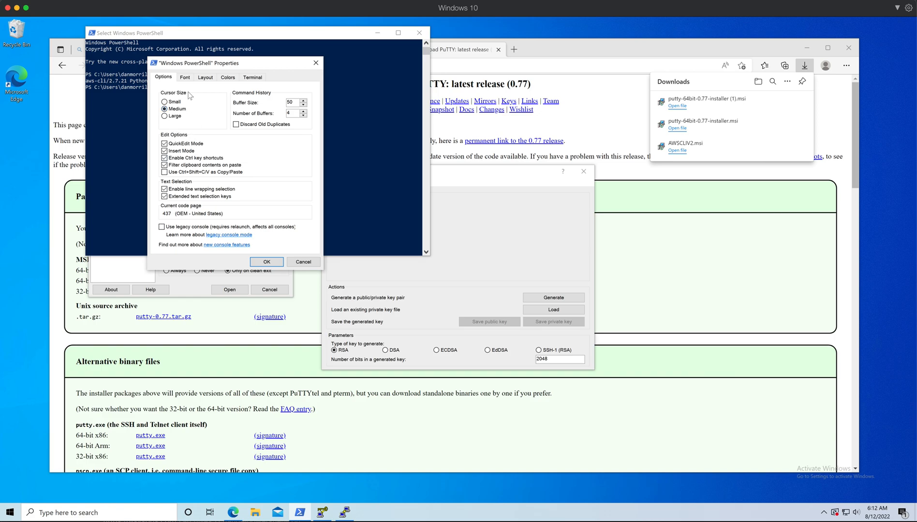
{"action": "left_click", "coordinate": [206, 77]}
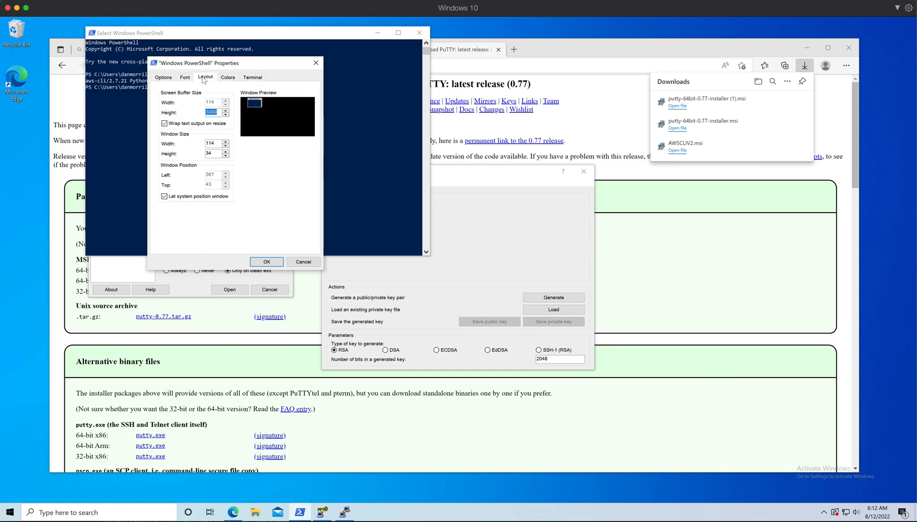
{"action": "left_click", "coordinate": [227, 76]}
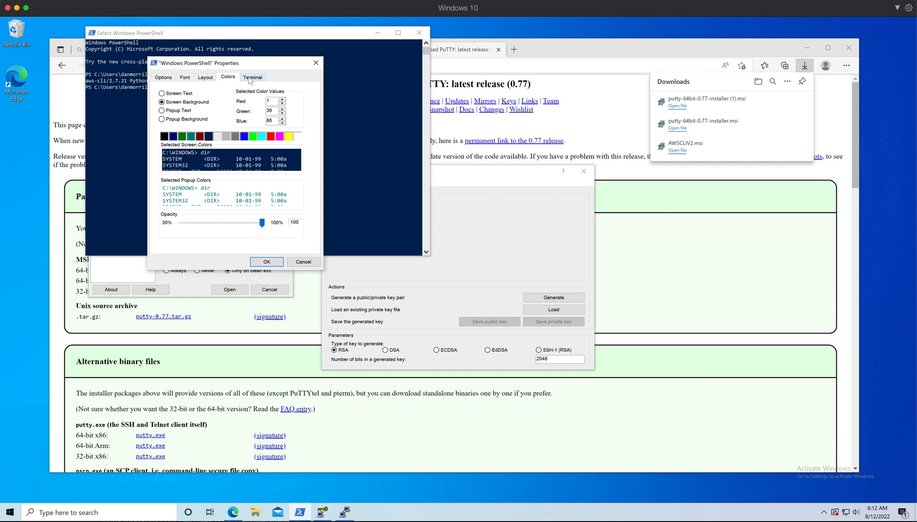
{"action": "left_click", "coordinate": [253, 76]}
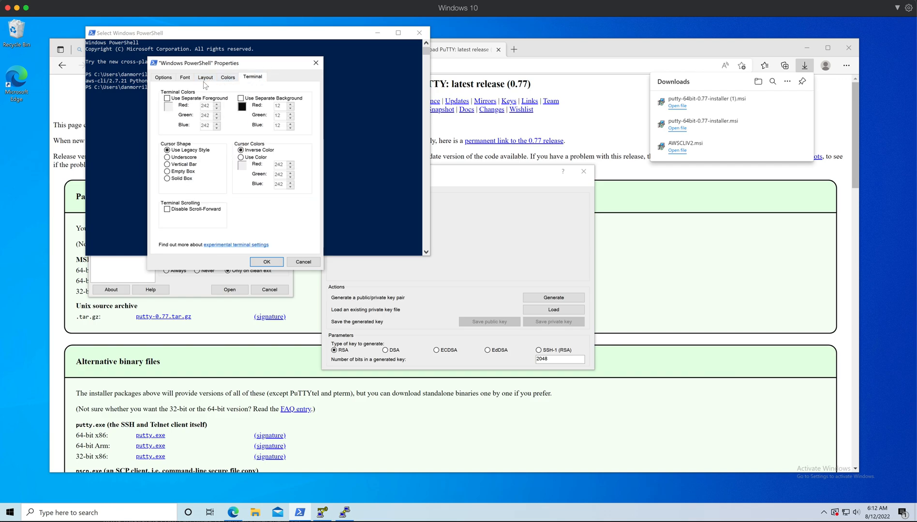
Enlarge the console font to Consolas size 36 and apply the settings
{"action": "left_click", "coordinate": [184, 77]}
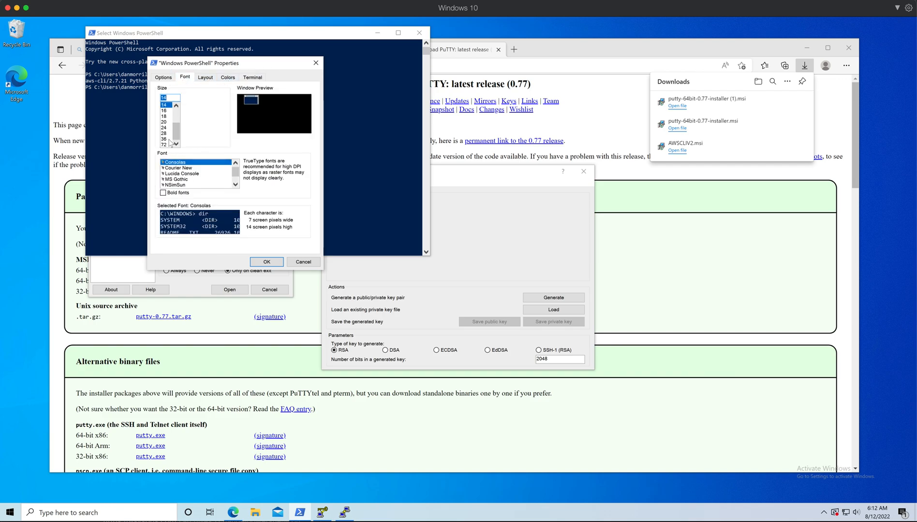
{"action": "left_click", "coordinate": [165, 143]}
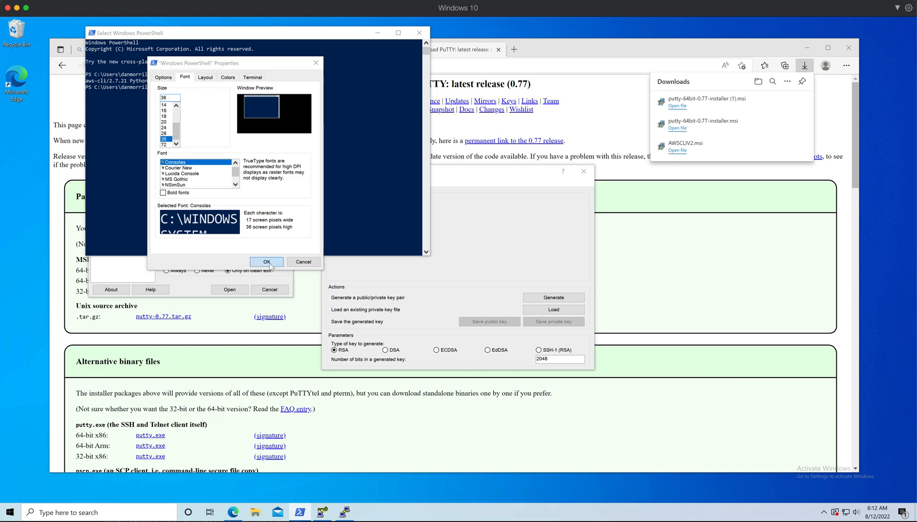
{"action": "left_click", "coordinate": [266, 261]}
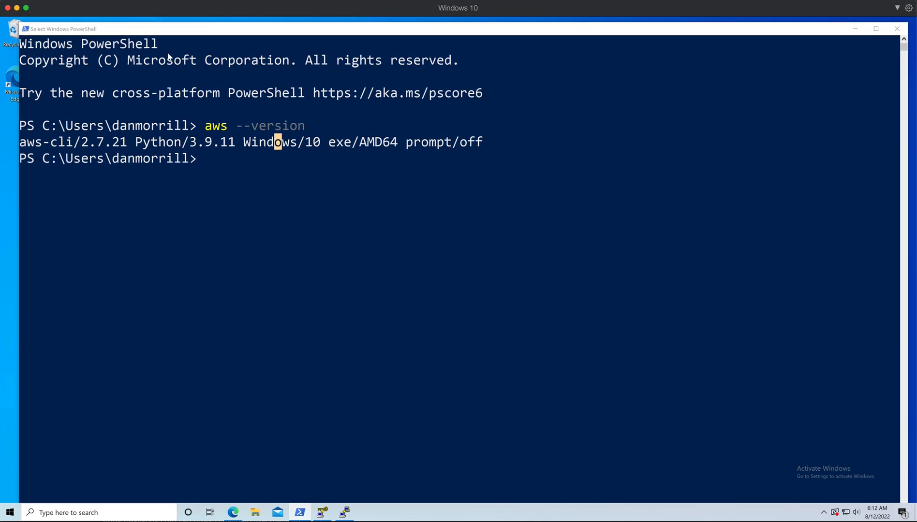
{"action": "mouse_move", "coordinate": [892, 190]}
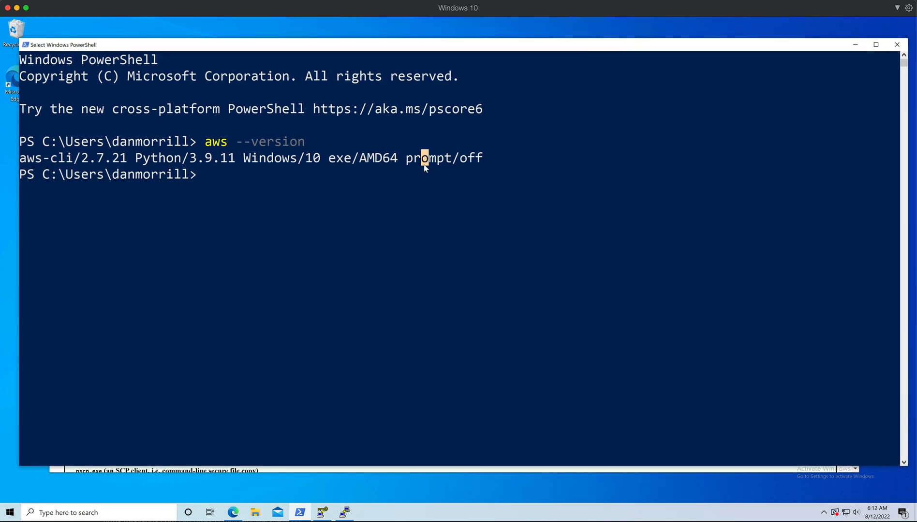
Rerun aws --version so aws-cli/2.7.21 is reported in the enlarged console
{"action": "type", "text": "aws --version"}
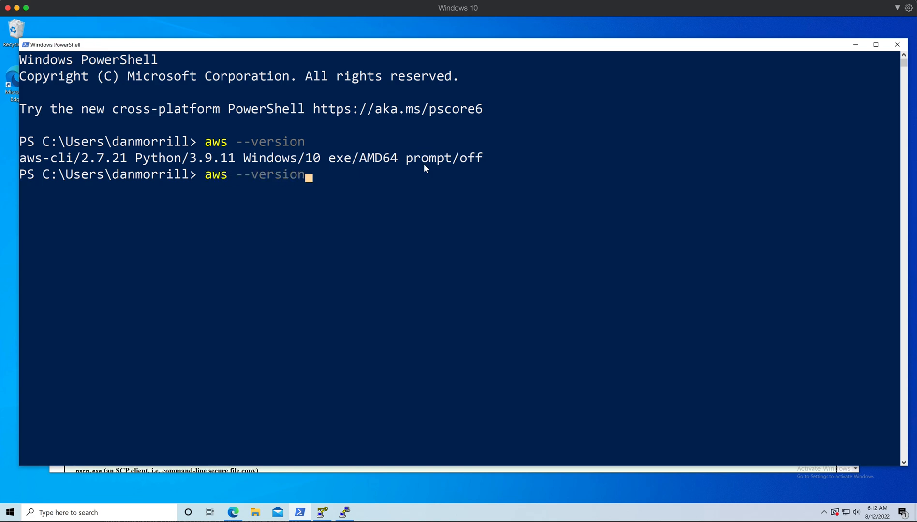
{"action": "key", "text": "Return"}
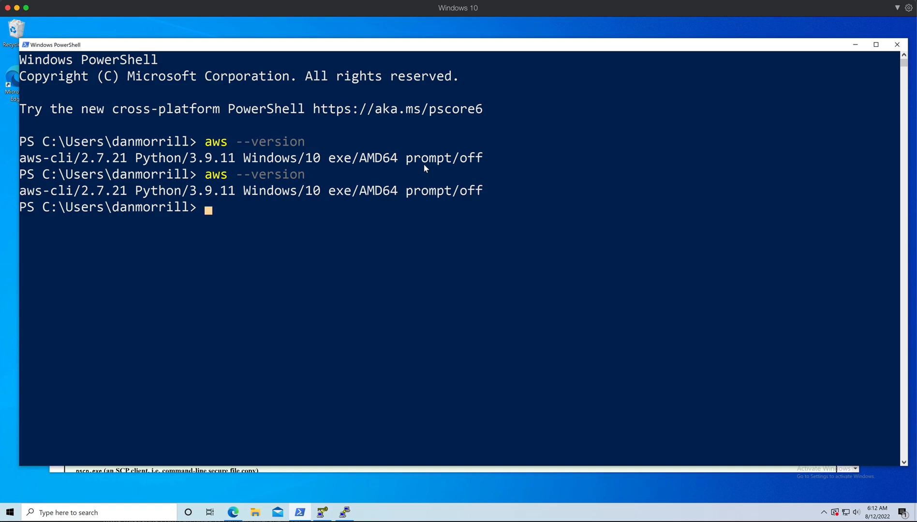
{"action": "mouse_move", "coordinate": [410, 95]}
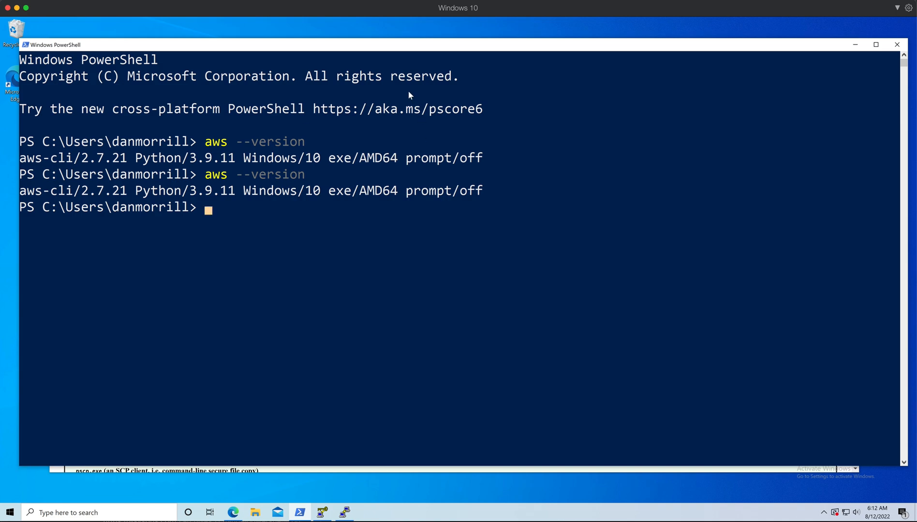
{"action": "mouse_move", "coordinate": [286, 58]}
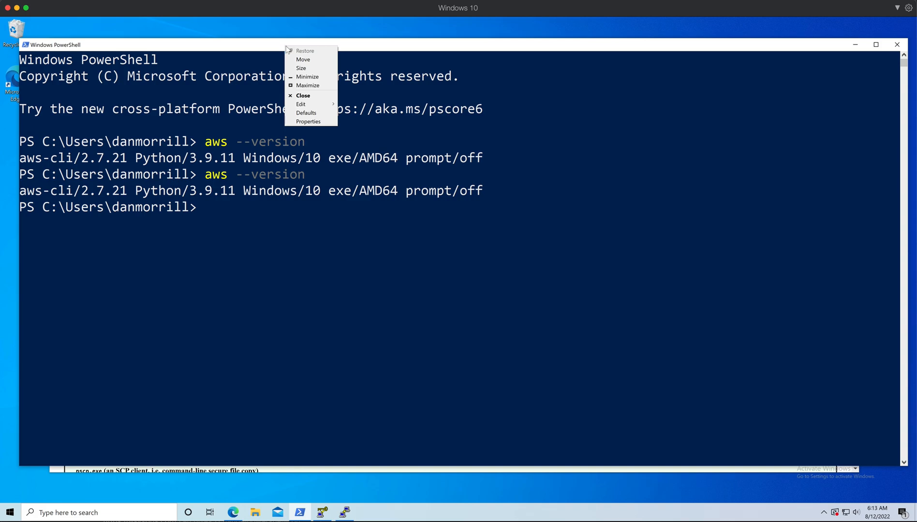
{"action": "mouse_move", "coordinate": [301, 104]}
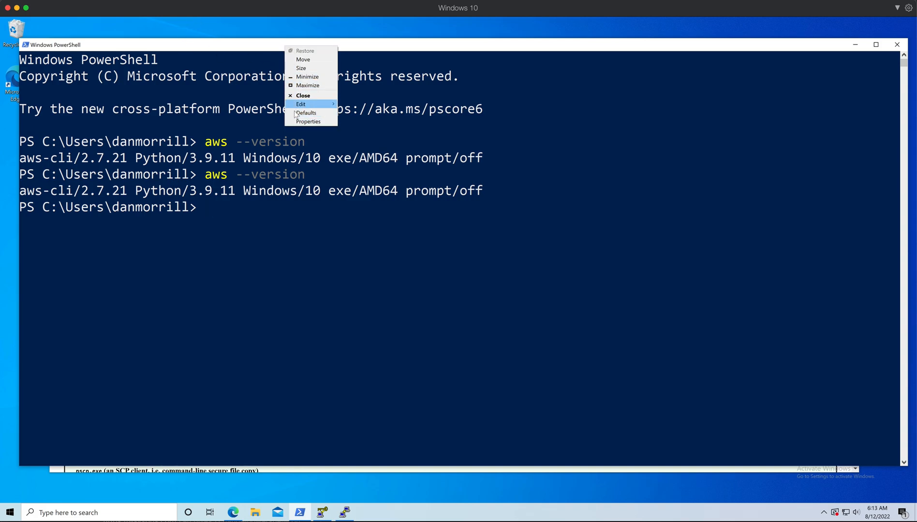
{"action": "left_click", "coordinate": [309, 122]}
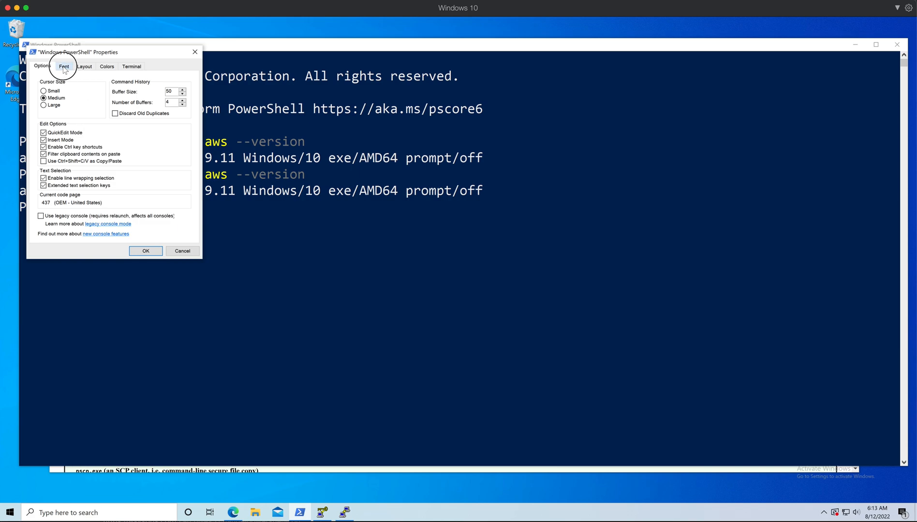
{"action": "left_click", "coordinate": [63, 66]}
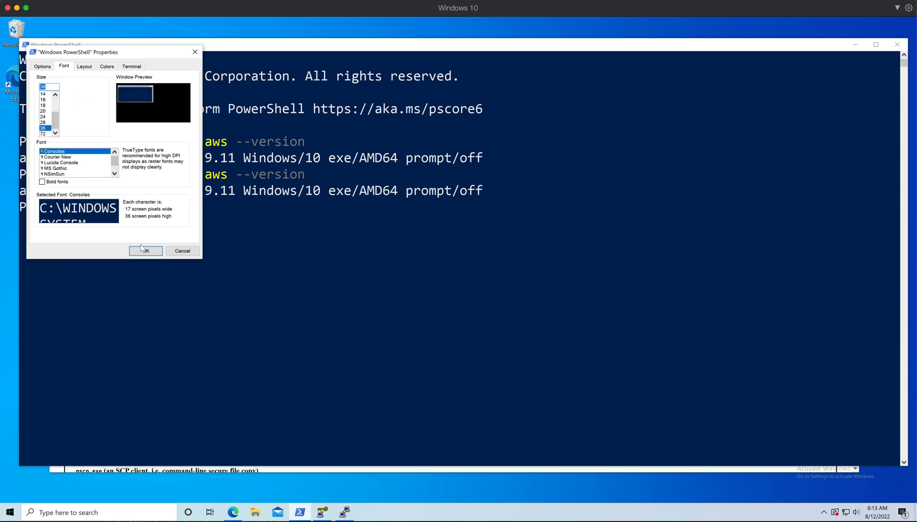
{"action": "left_click", "coordinate": [145, 250]}
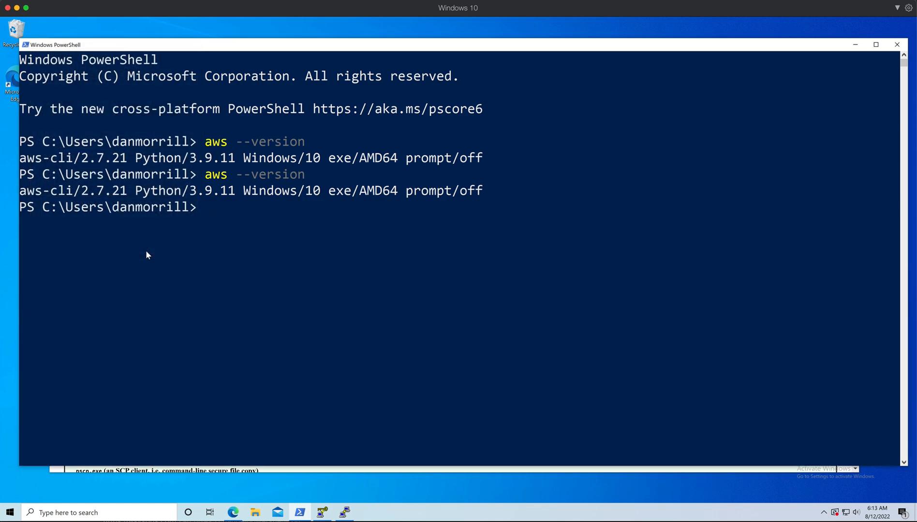